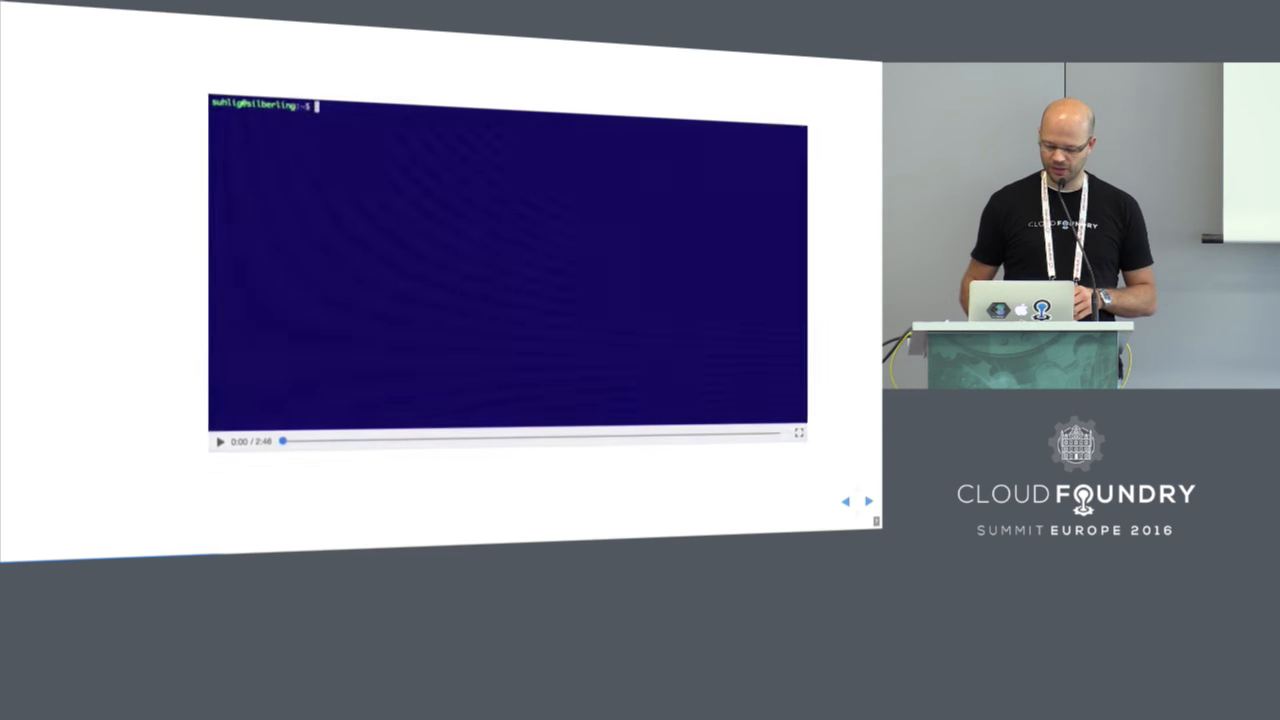
# Play the terminal demo full screen and SSH into the blobstore_z1 machine
pyautogui.click(799, 432)
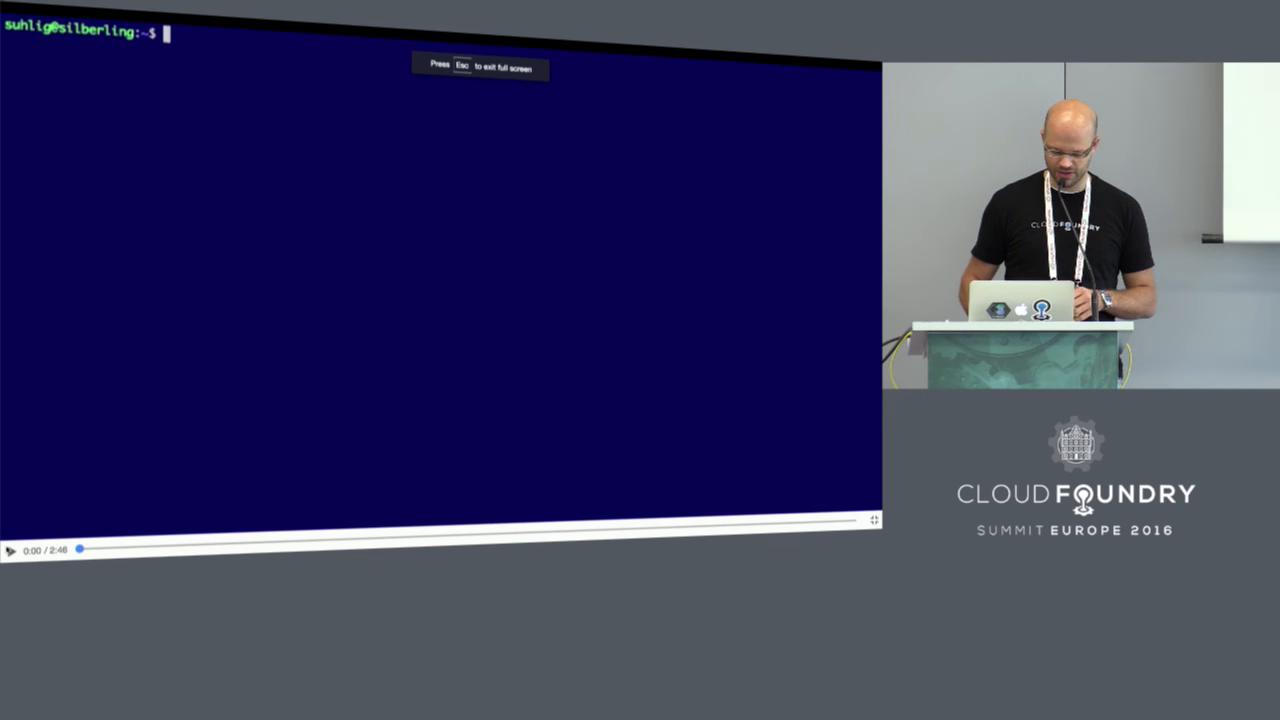
pyautogui.click(10, 550)
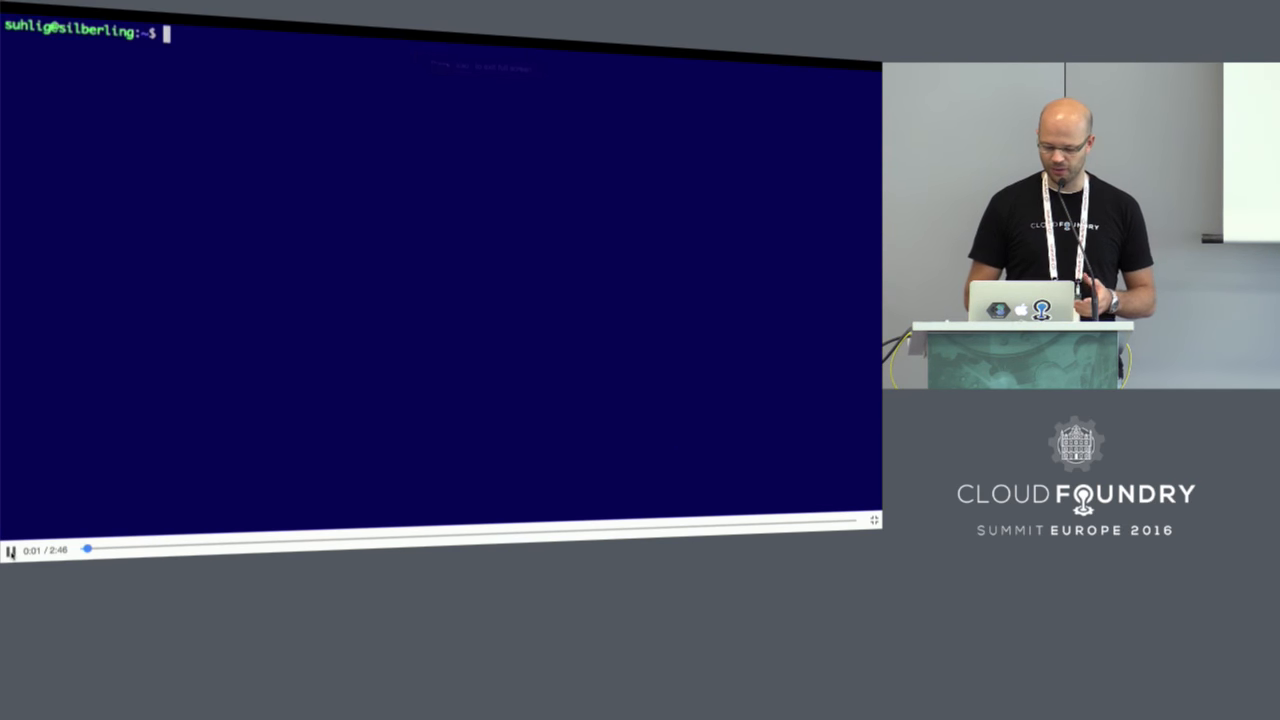
pyautogui.write('bosh ssh')
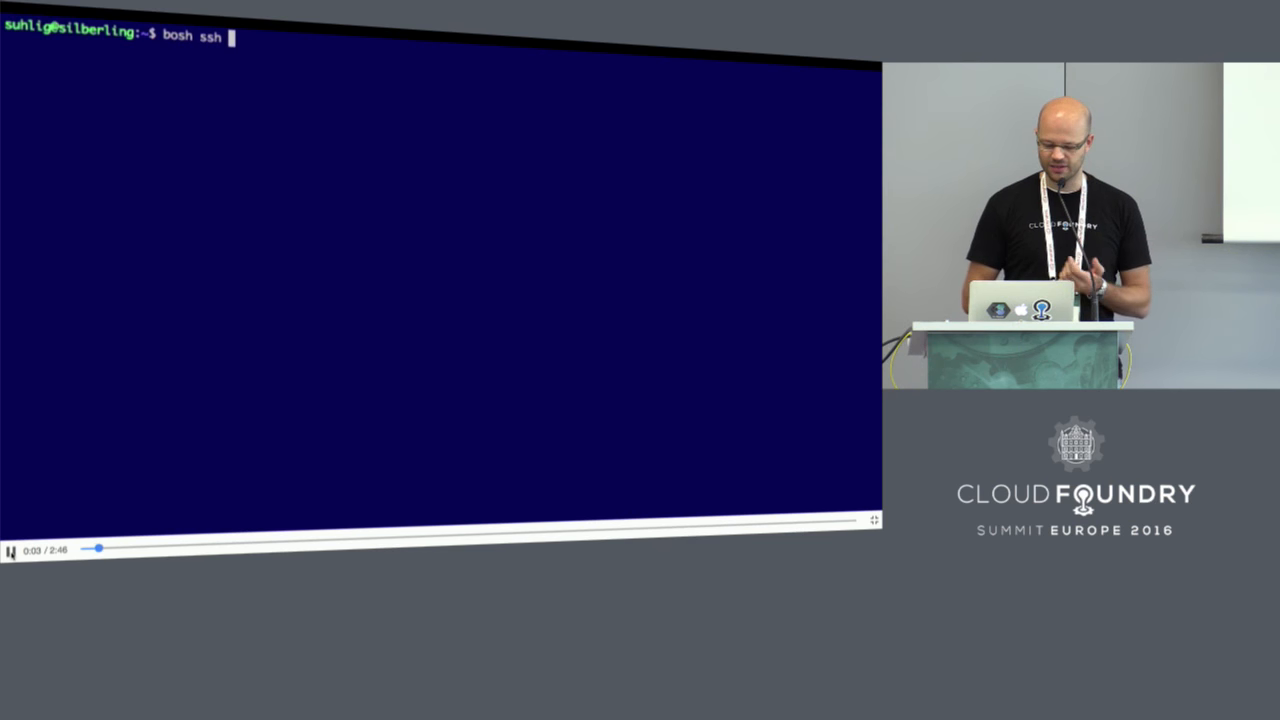
pyautogui.write('blobstore')
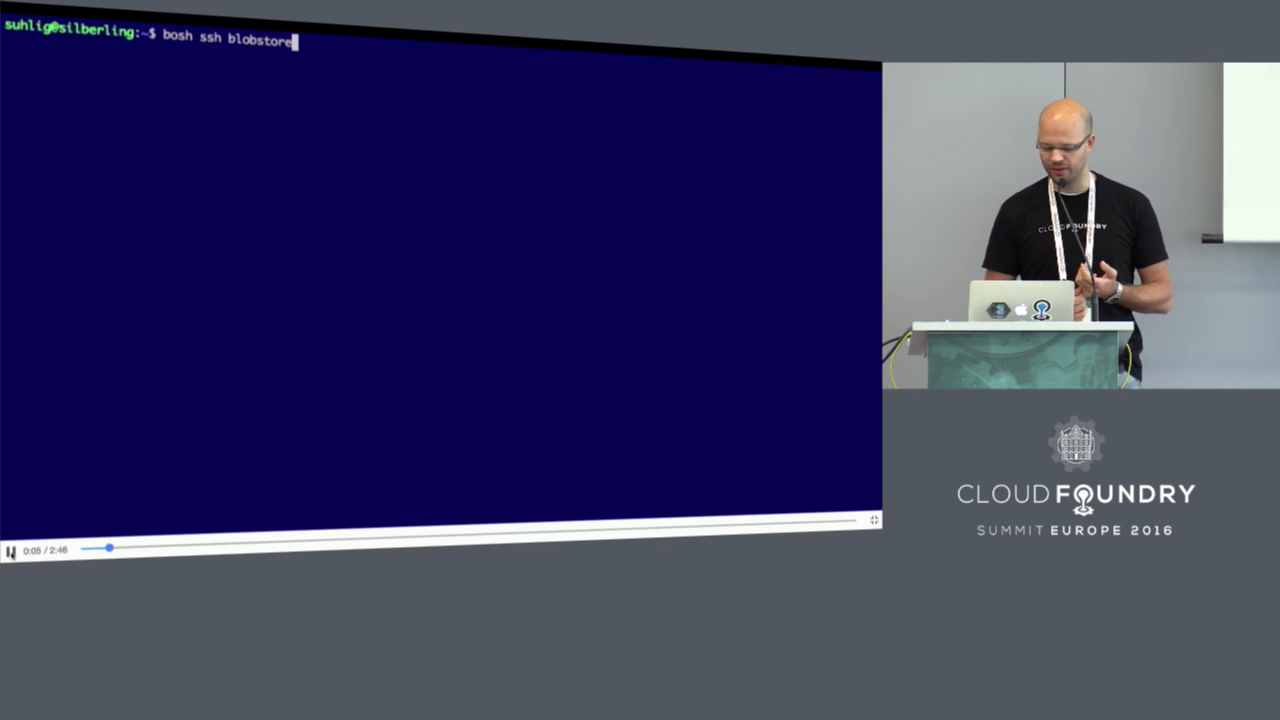
pyautogui.write('_z1')
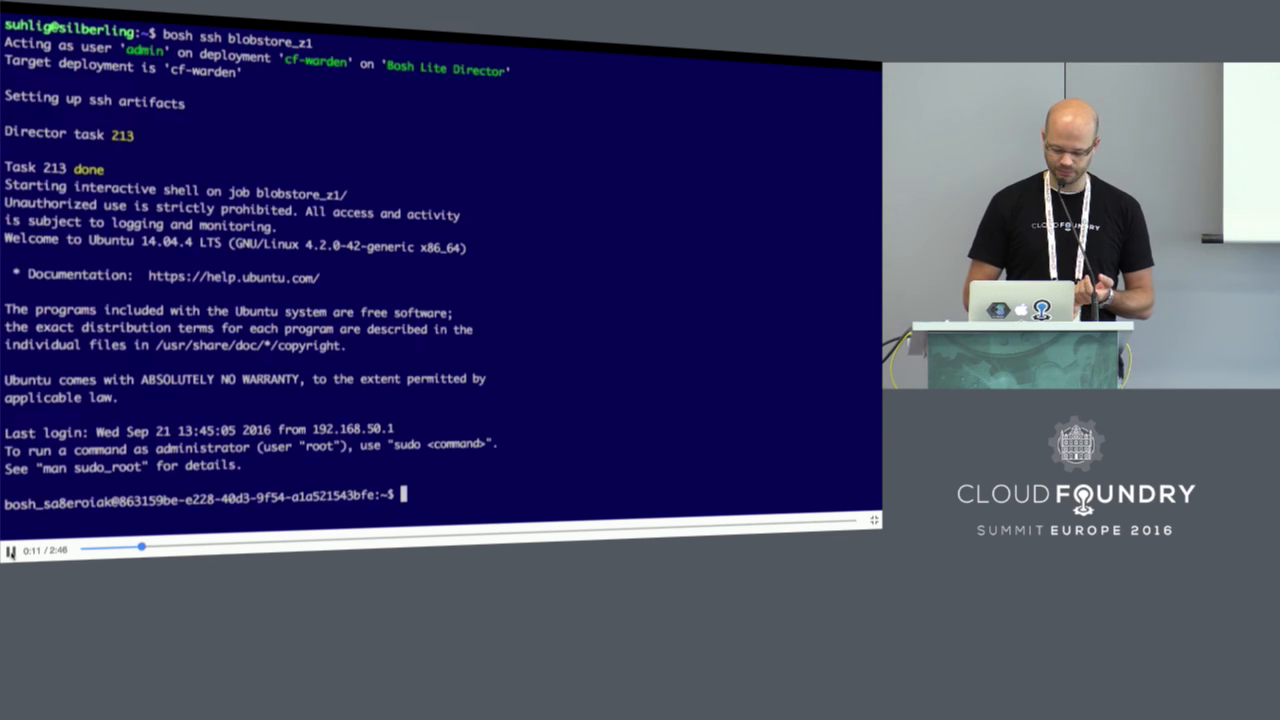
# As root, list the empty bosh-lite.com-cc-packages store with tree
pyautogui.write('sudo su -')
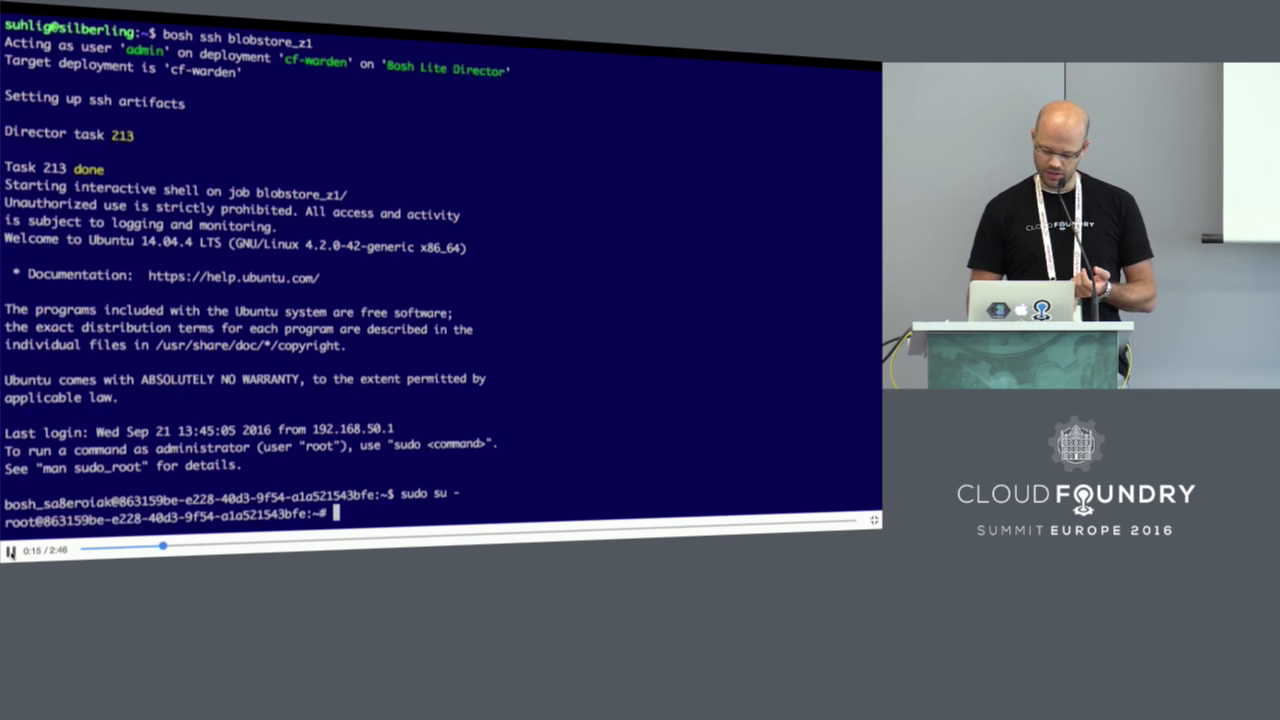
pyautogui.write('cd')
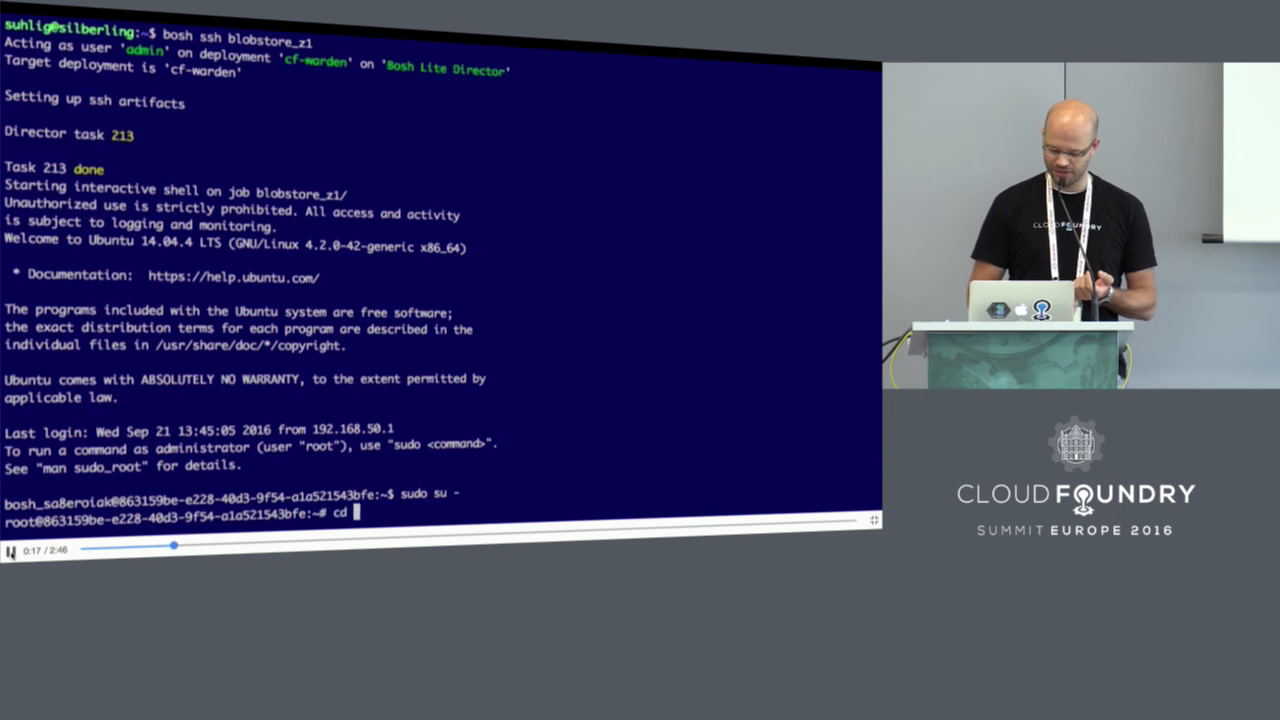
pyautogui.write('/var/vcap/')
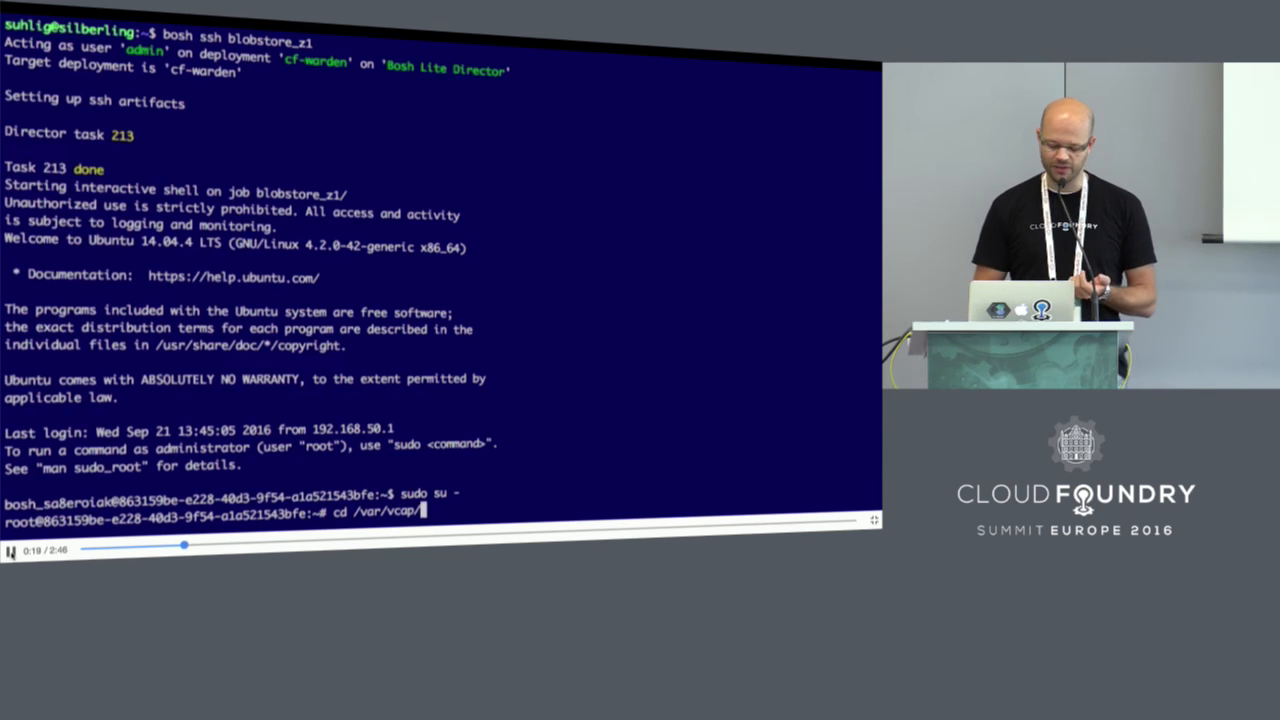
pyautogui.write('store/')
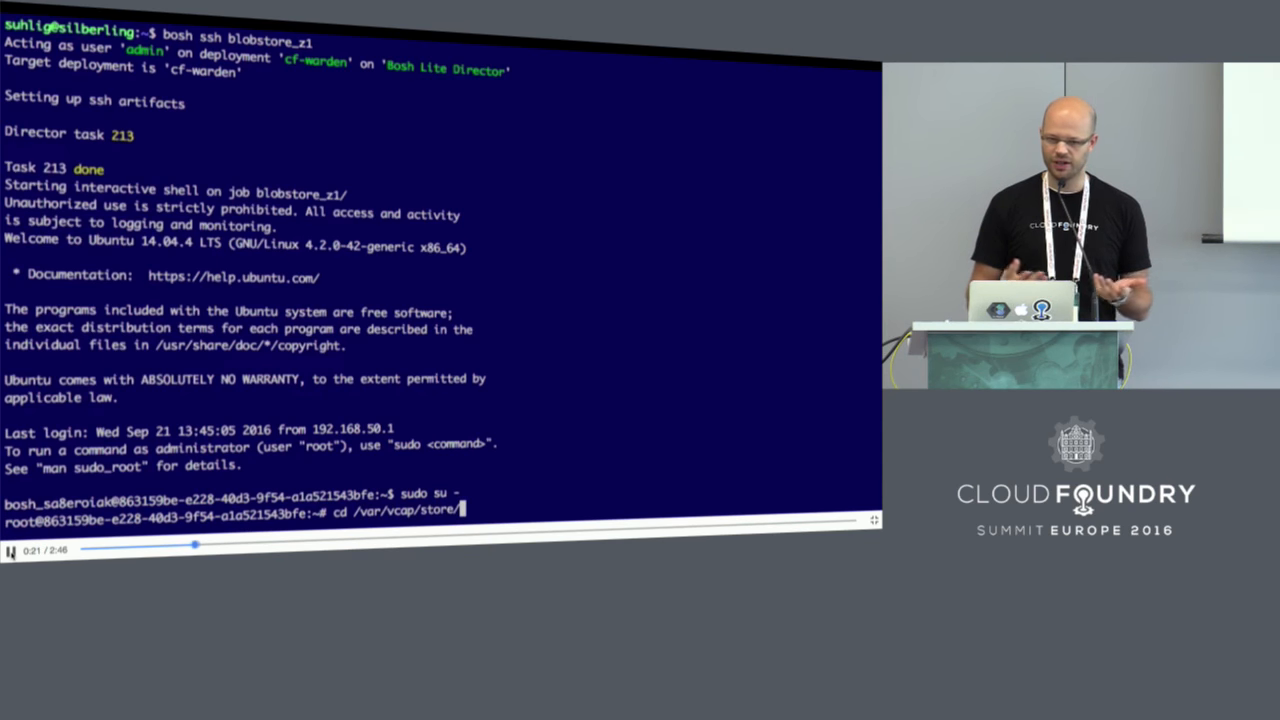
pyautogui.write('sh')
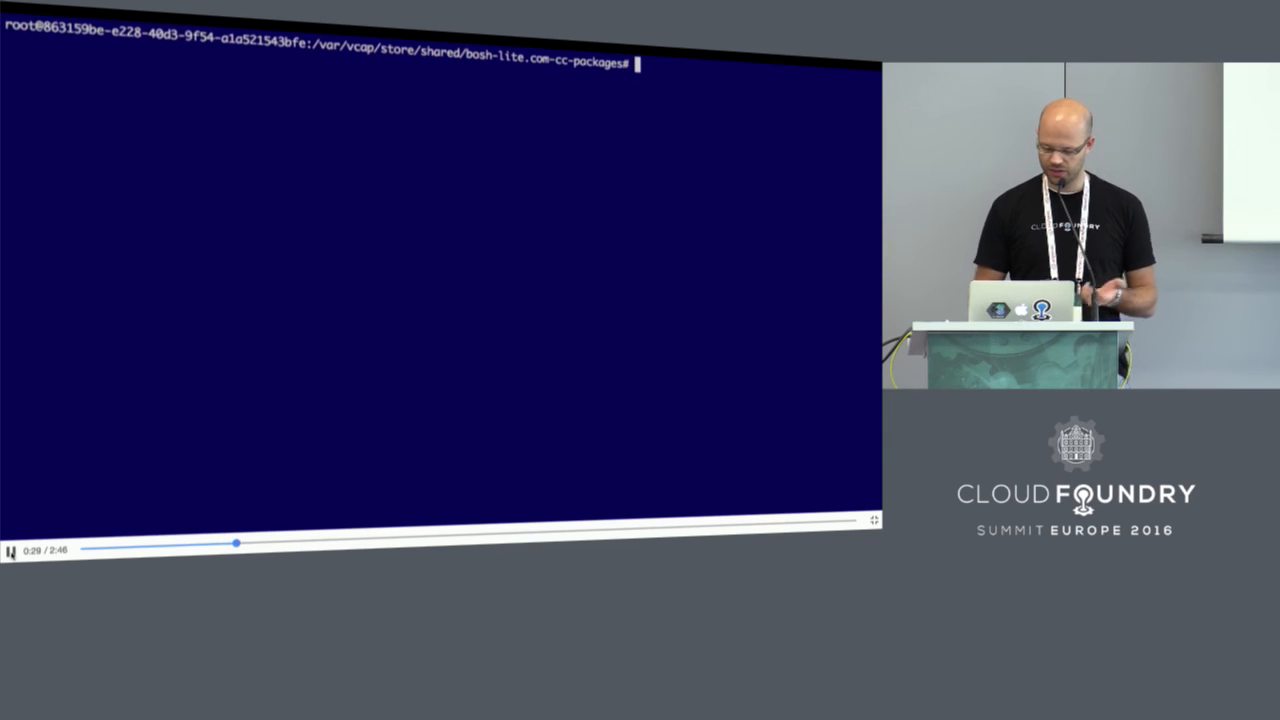
pyautogui.write('tree')
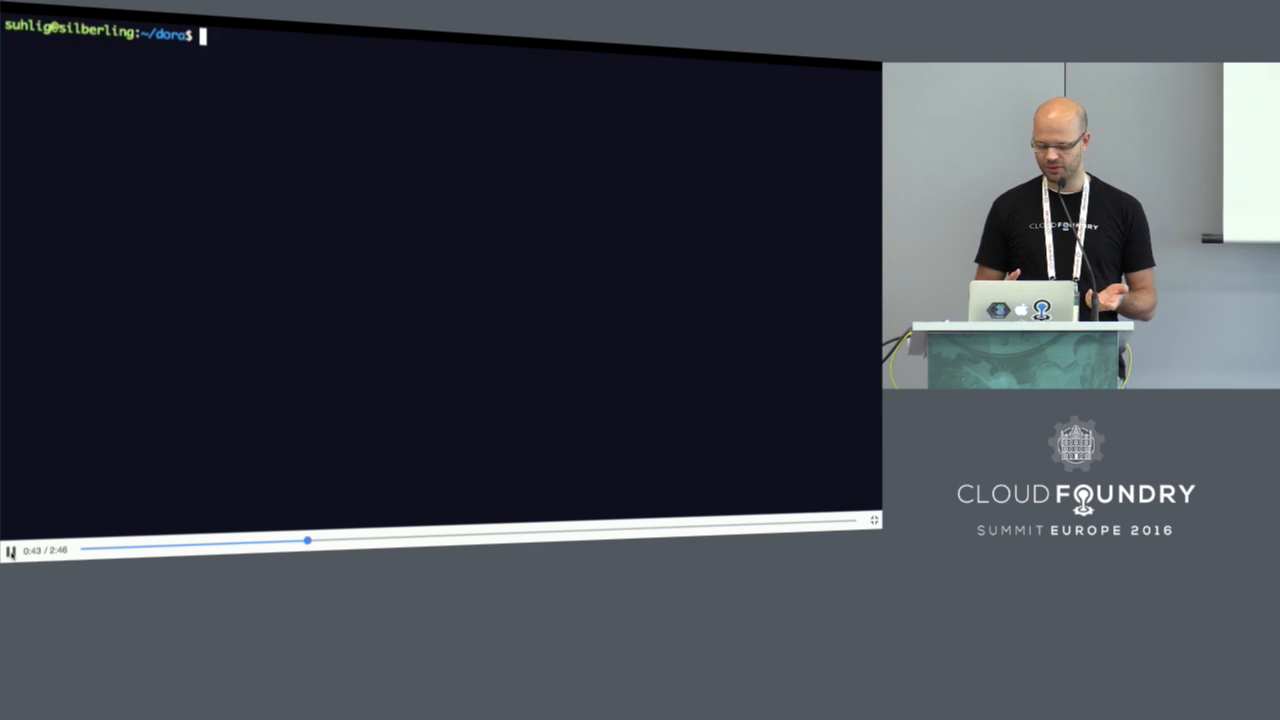
# Push dora with --no-start and list the package file under 29/fe
pyautogui.write('cf push dora --no-')
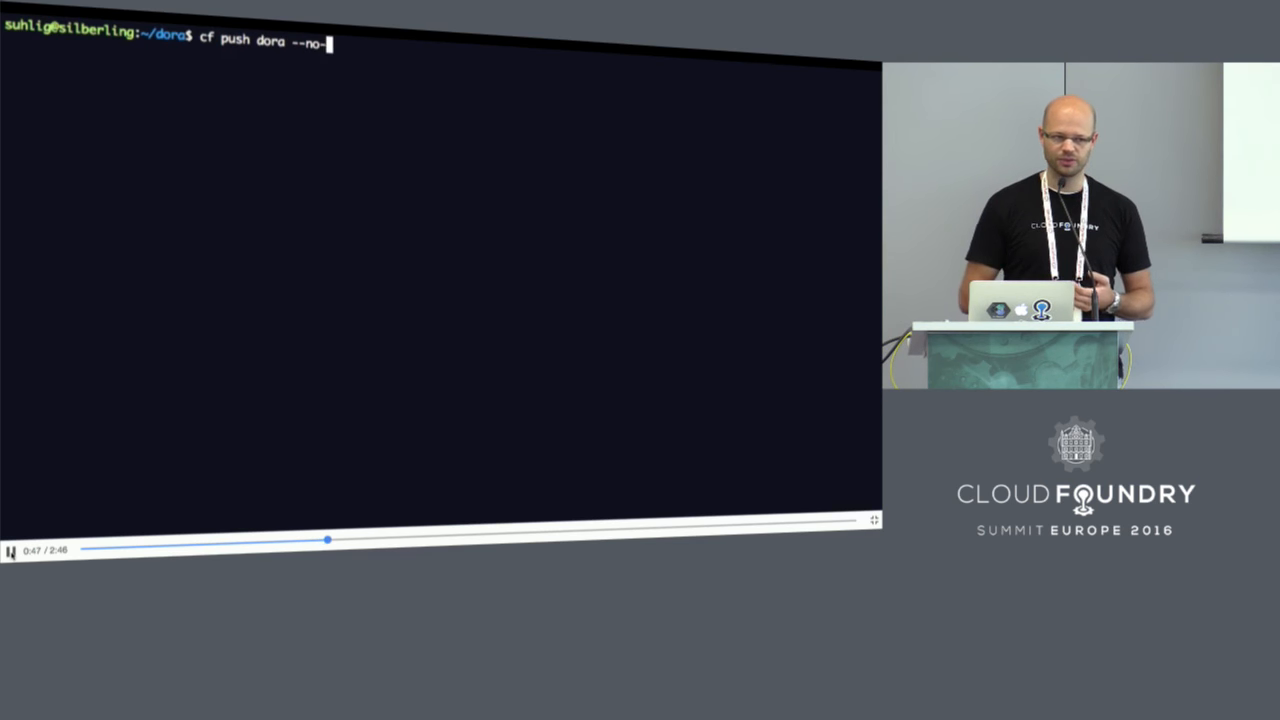
pyautogui.write('start')
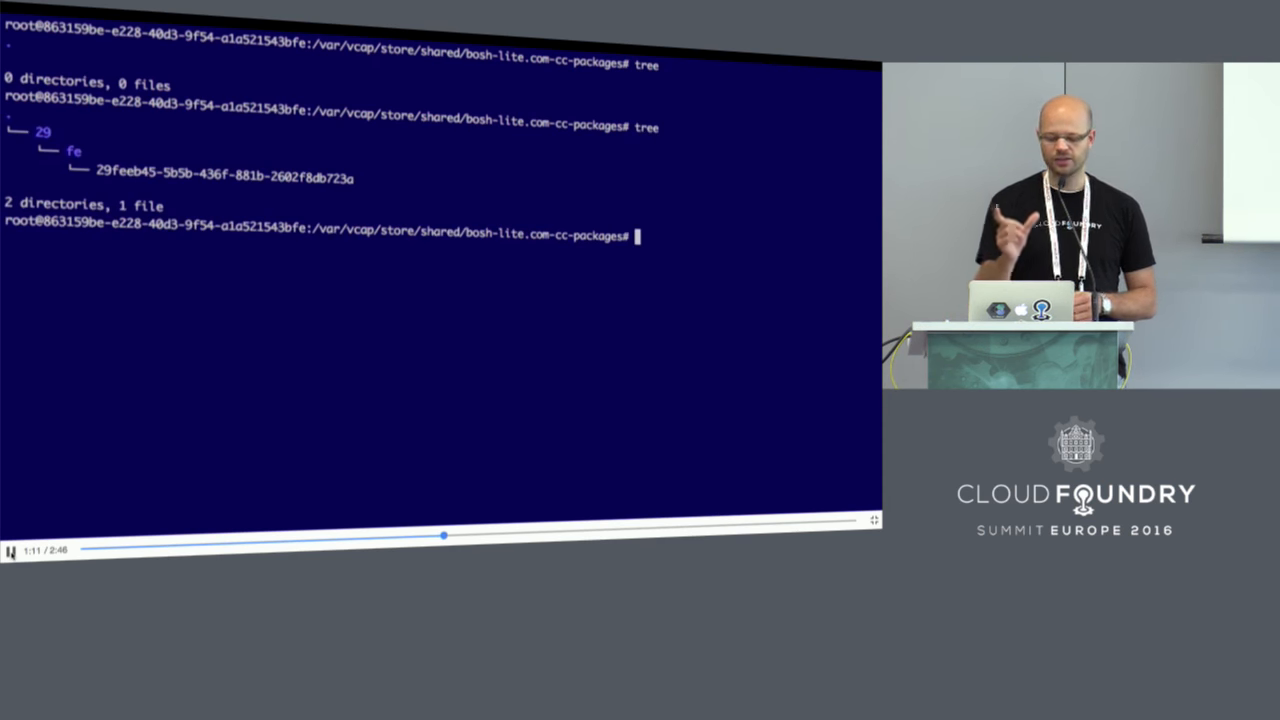
# Check package 29feeb45-5b5b-436f-881b-2602f8db723a is a 38-file zip, then enter cc-droplets
pyautogui.write('file')
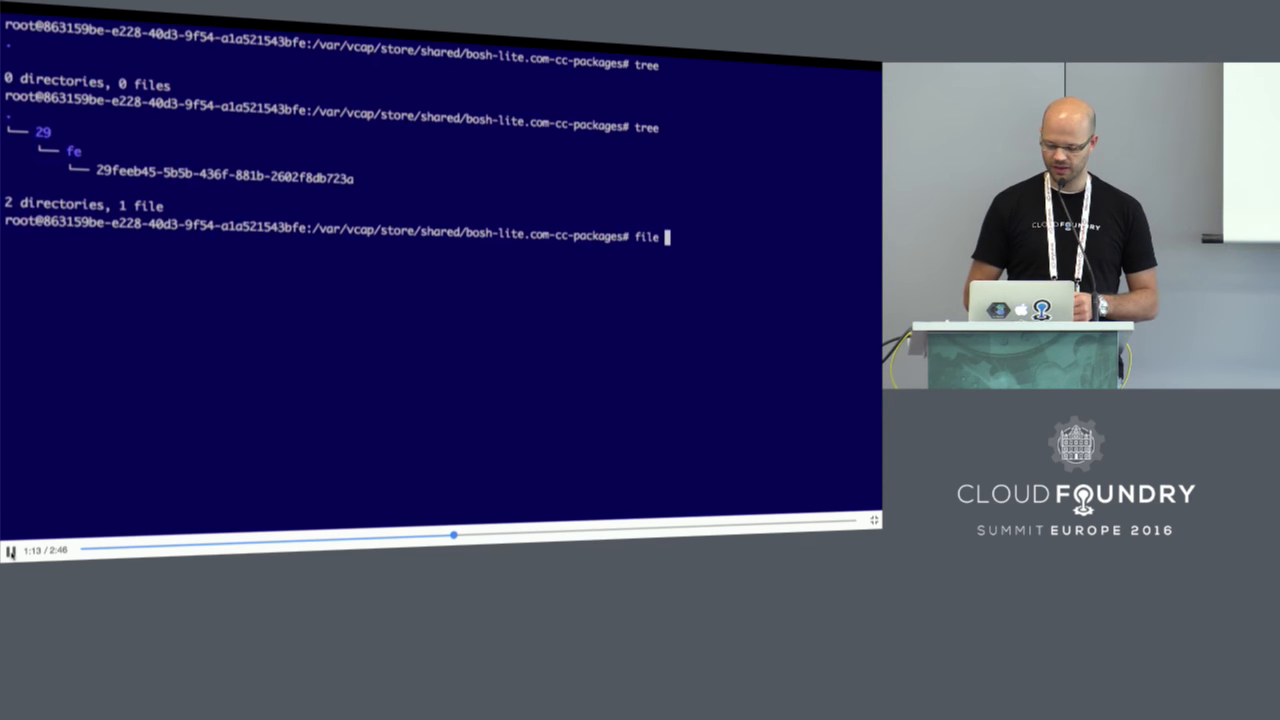
pyautogui.write('29/')
pyautogui.write('unzip -l')
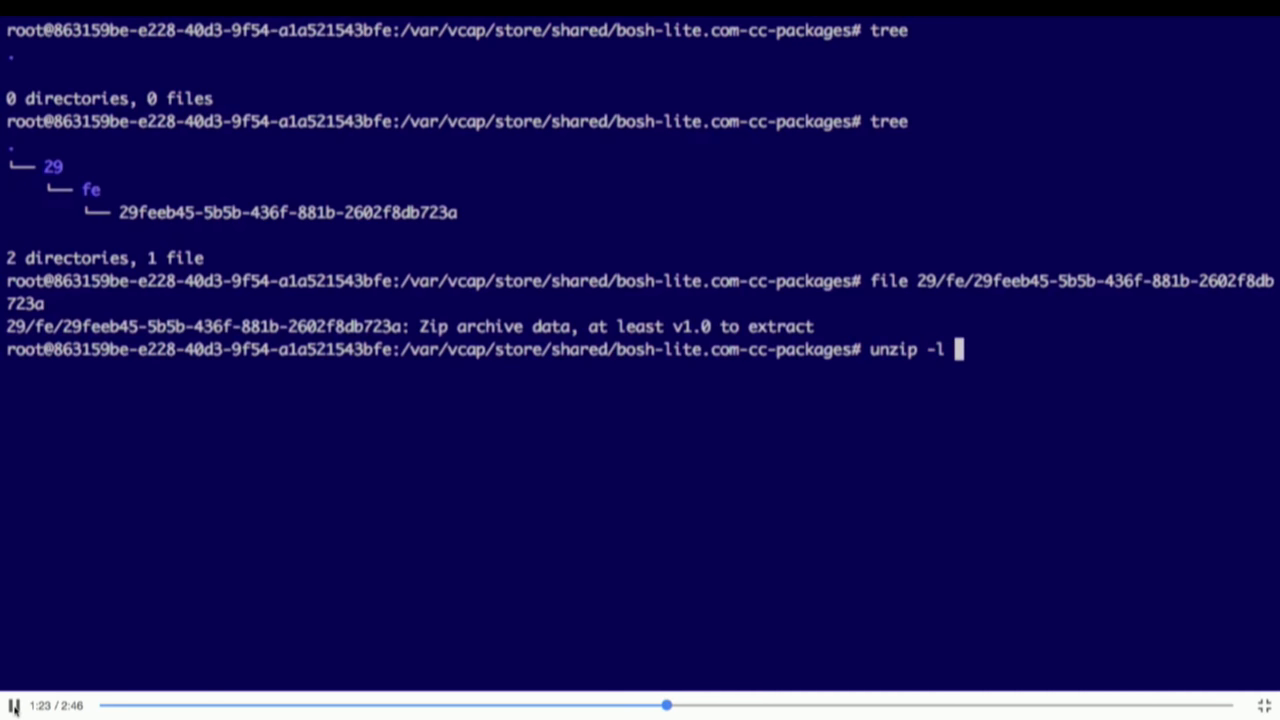
pyautogui.write('29/fe/29feeb45-5b5b-436f-881b-2602f8db723a')
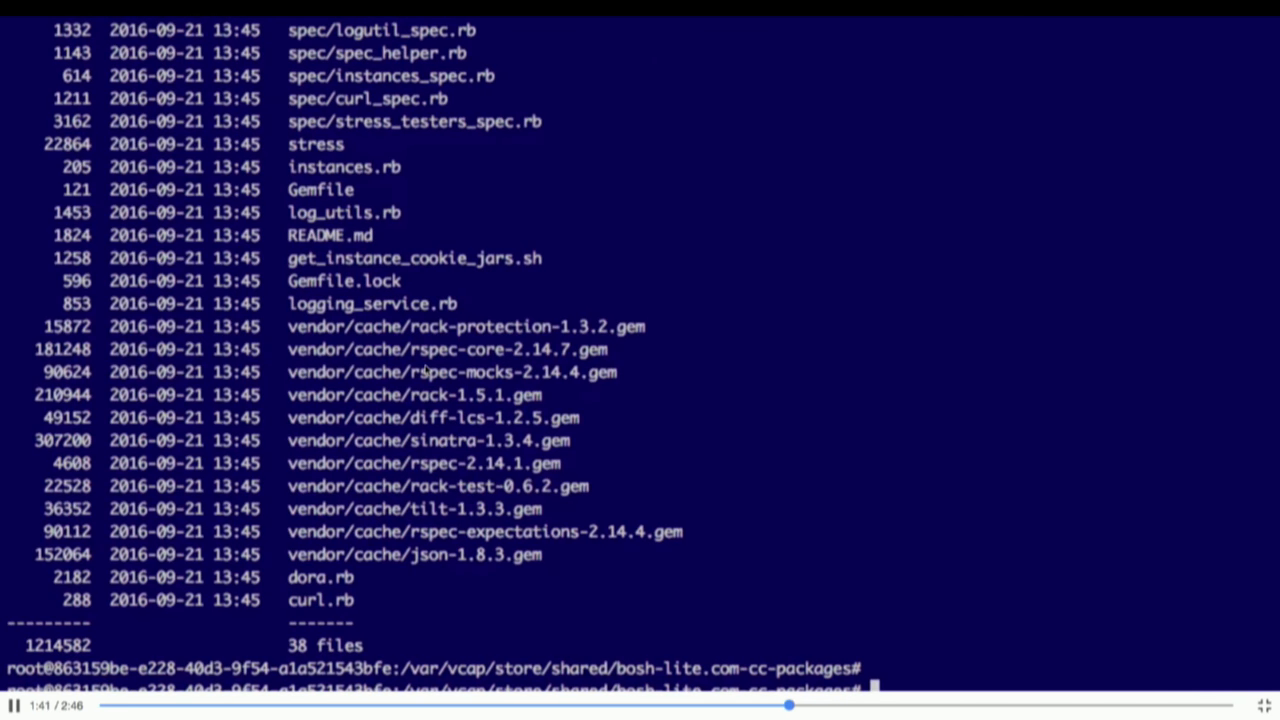
pyautogui.moveTo(810, 224)
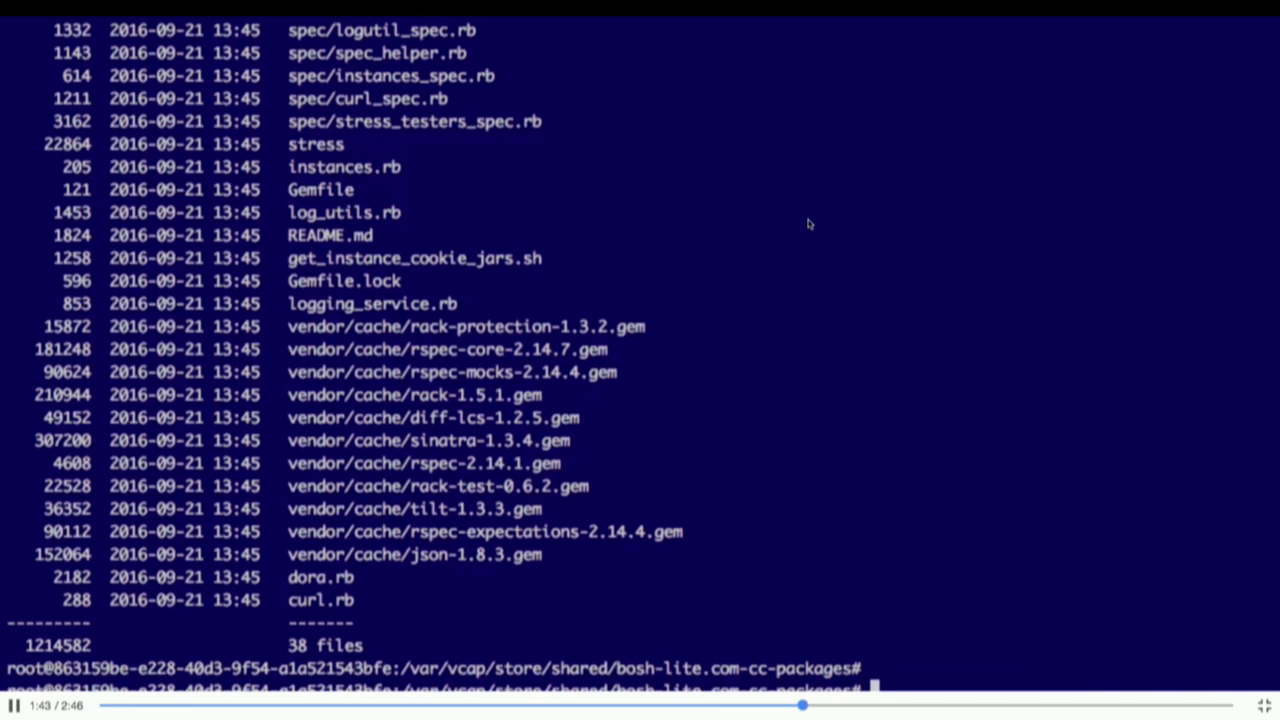
pyautogui.write('cd bo')
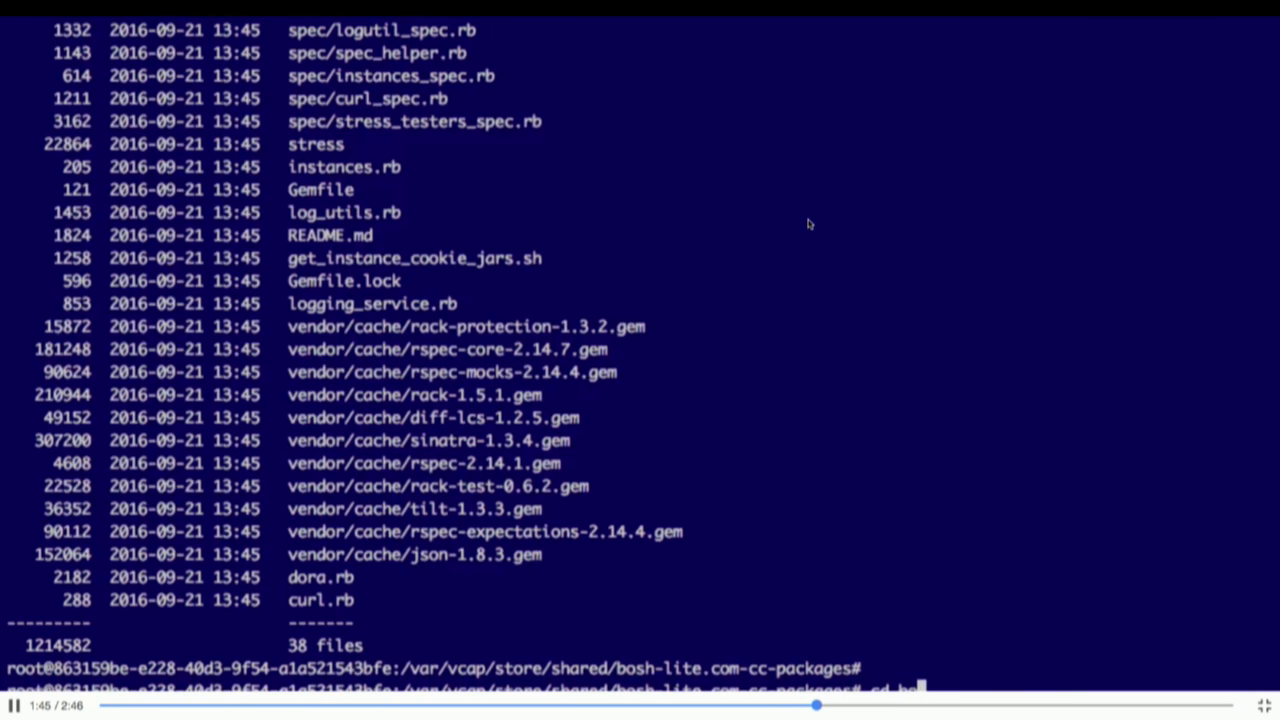
pyautogui.write('cd')
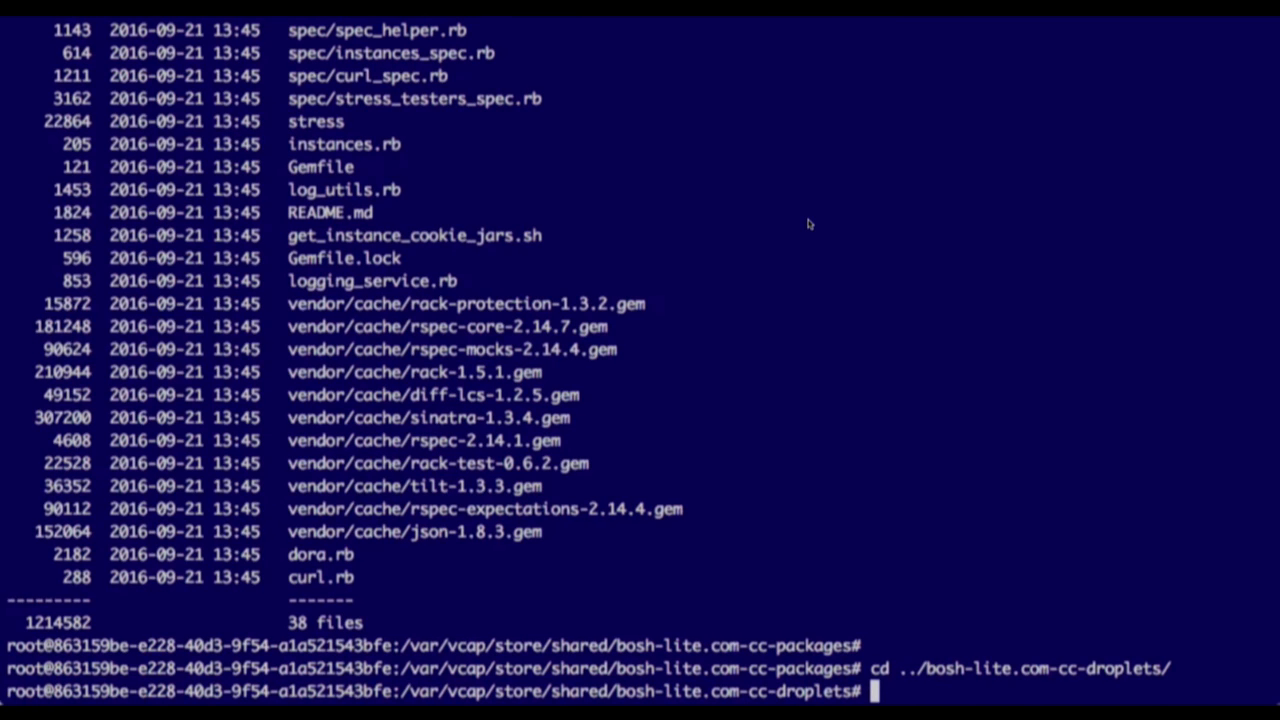
# List the droplets store, run cf start dora, then confirm the store still holds 0 files
pyautogui.write('tree')
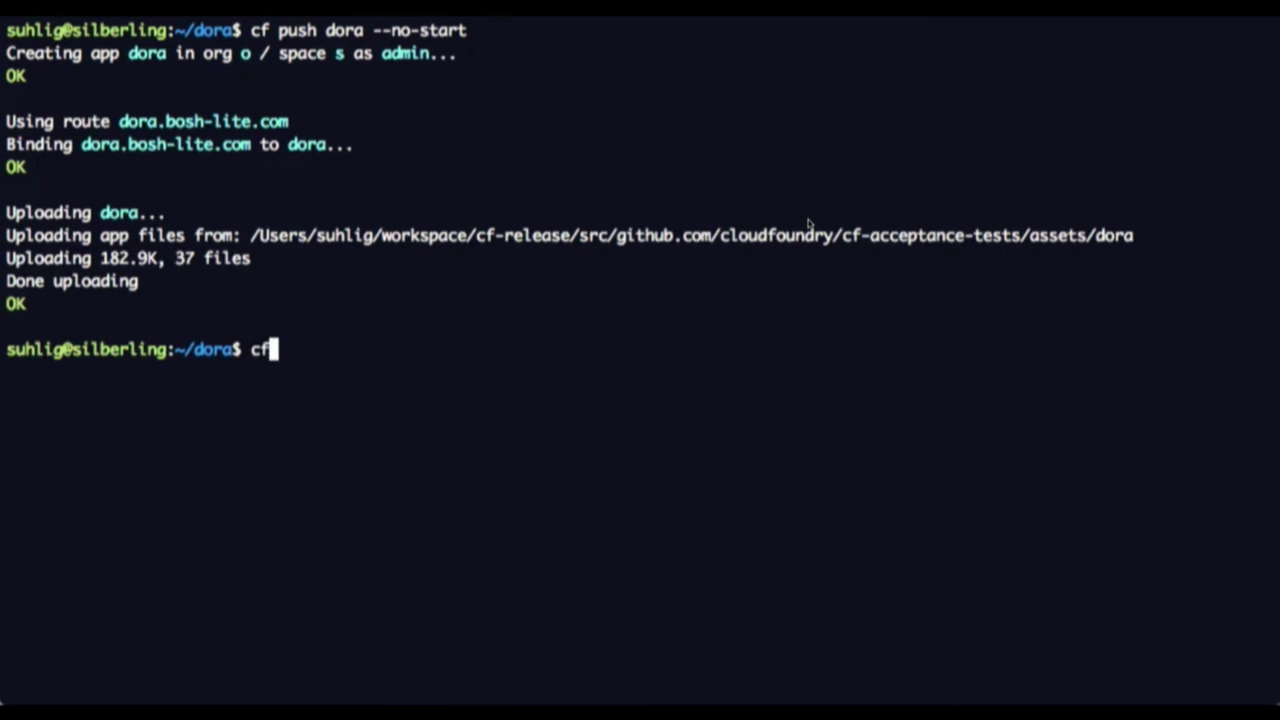
pyautogui.write('startz')
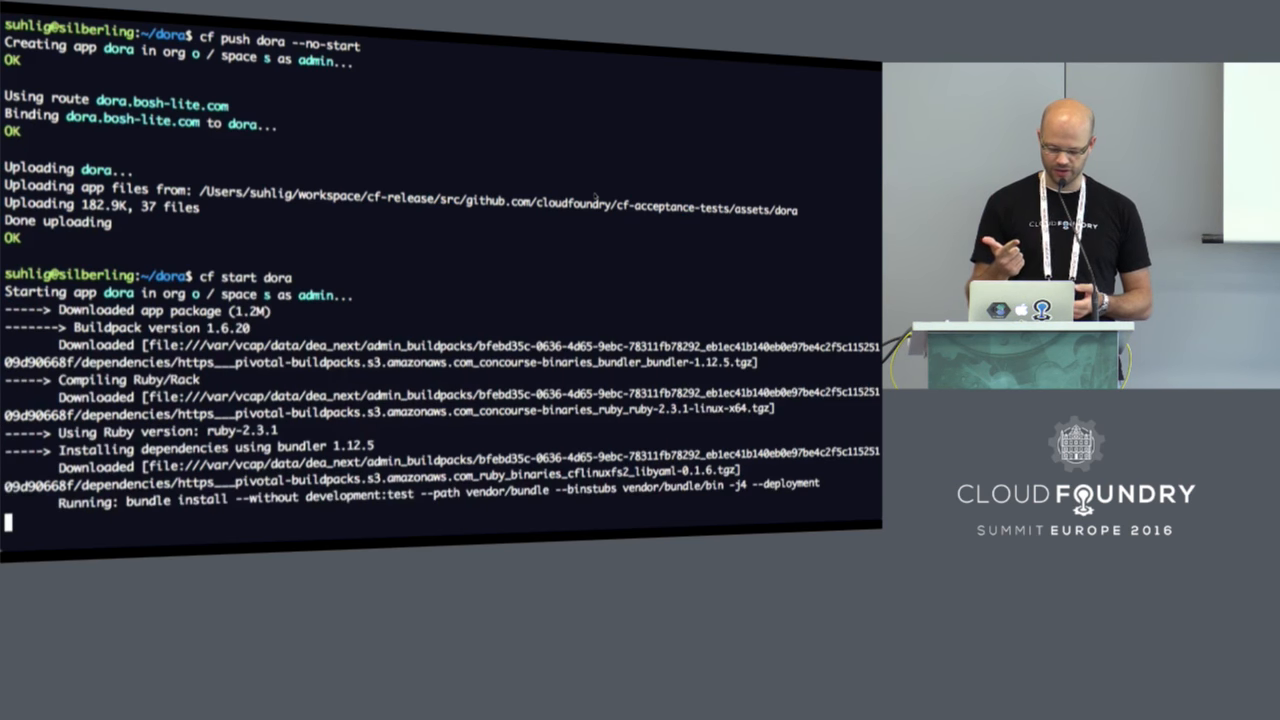
pyautogui.scroll(-3)
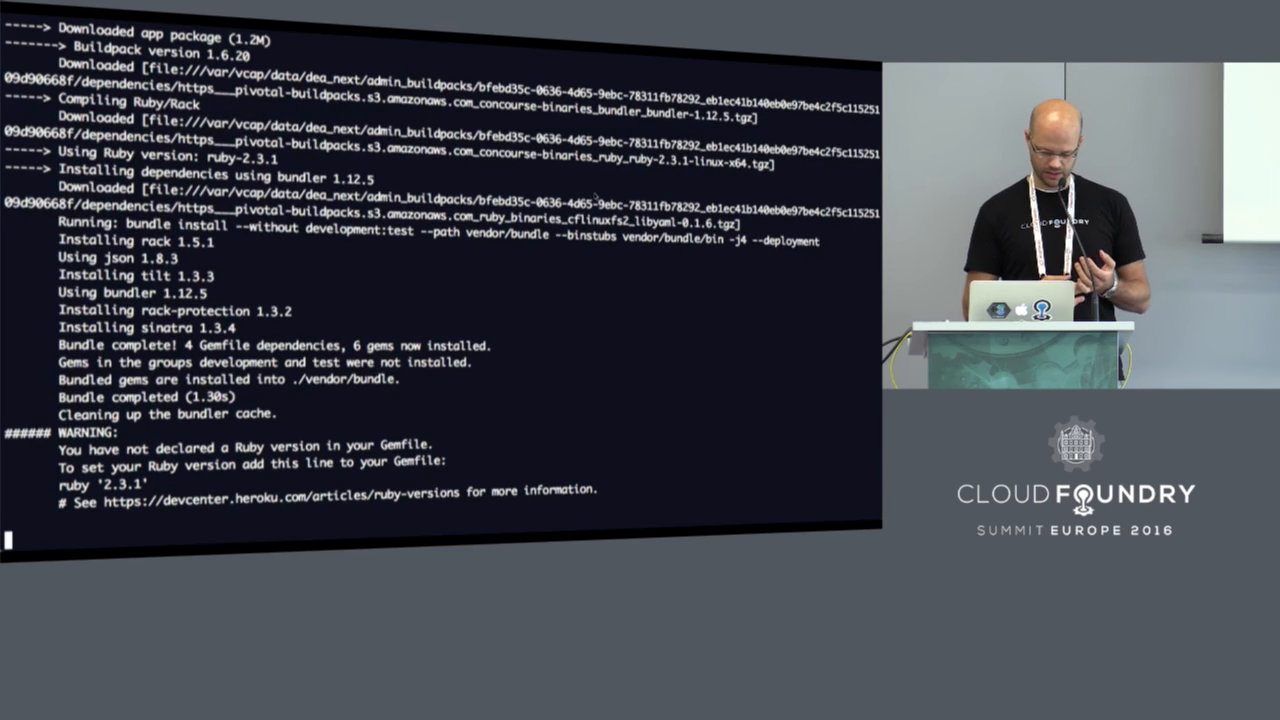
pyautogui.scroll(-3)
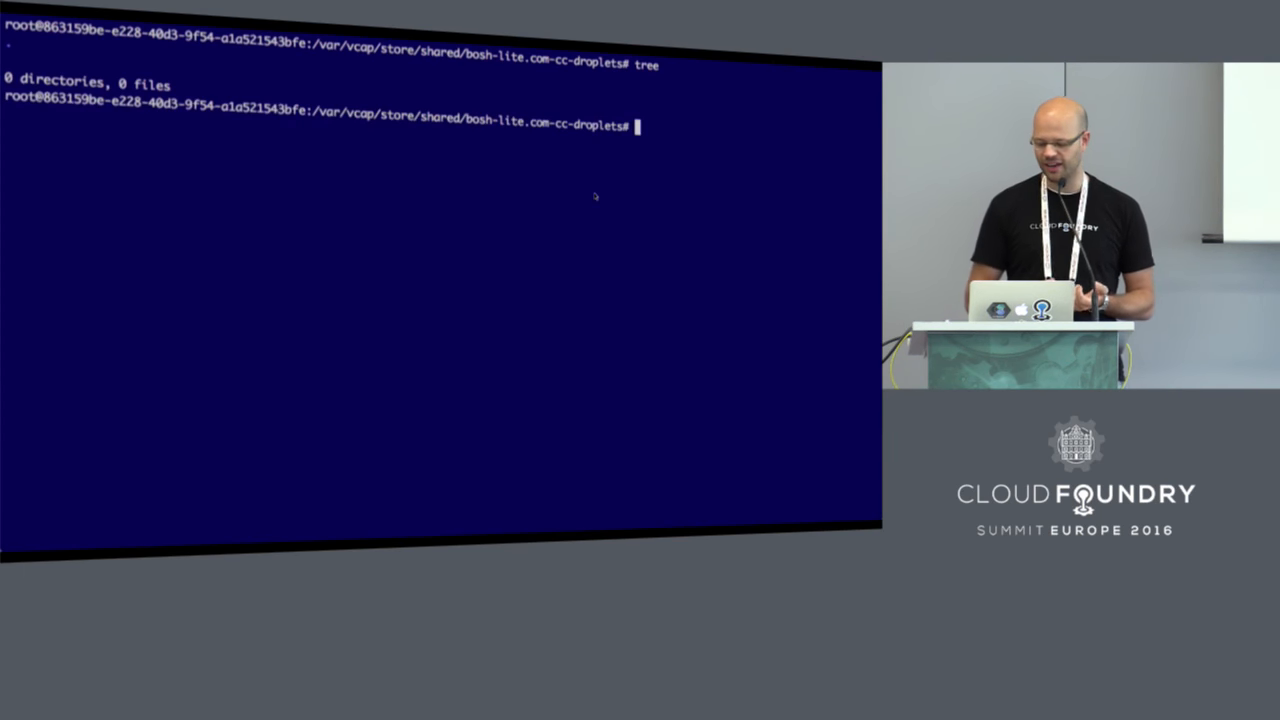
pyautogui.write('tree')
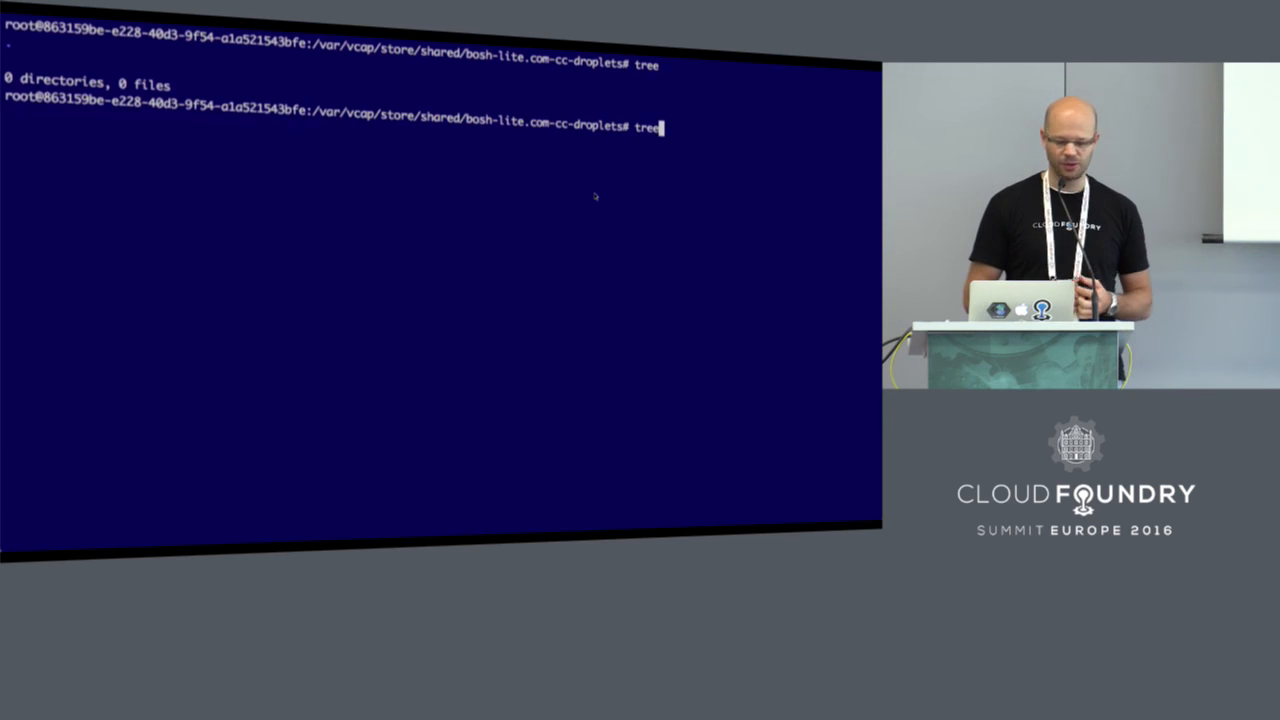